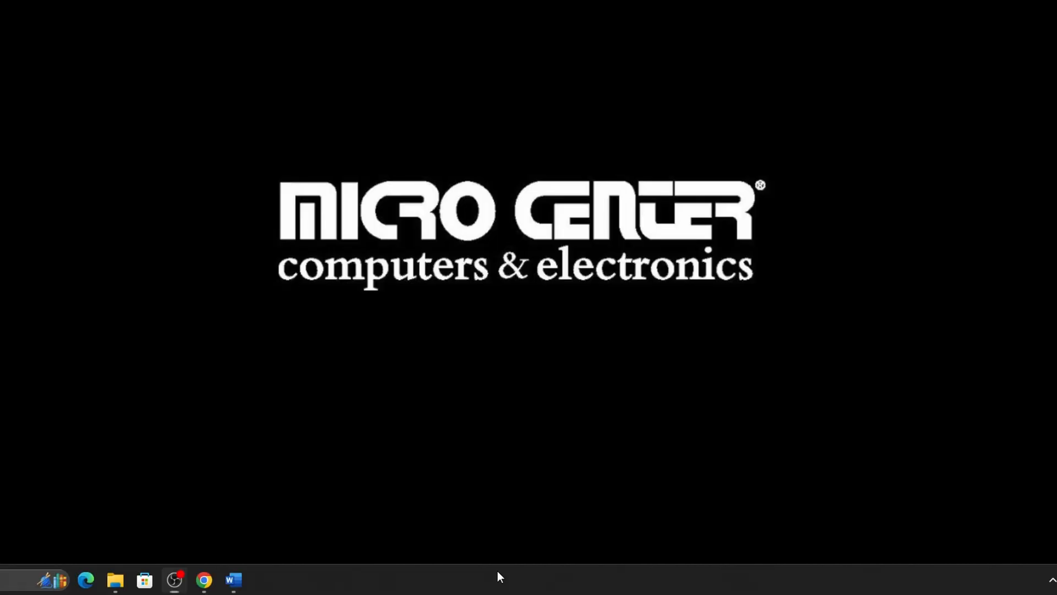
Step: Bring up the taskbar's shortcut menu offering Task Manager
{"action": "right_click", "coordinate": [498, 576]}
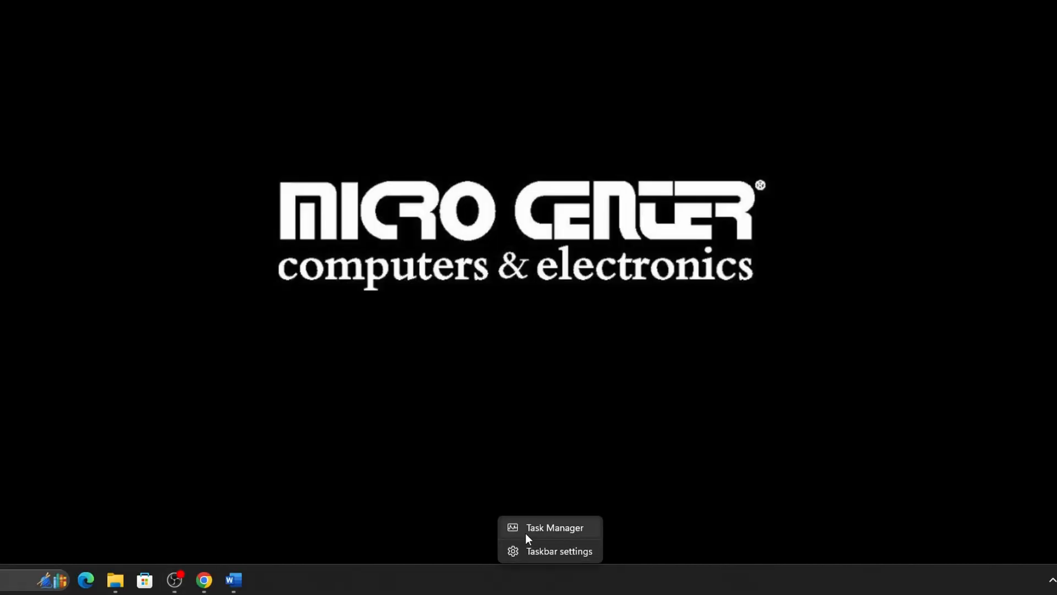
Step: Disable every enabled startup app (EpicGamesLauncher and the rest) in Task Manager, then close it
{"action": "left_click", "coordinate": [553, 527]}
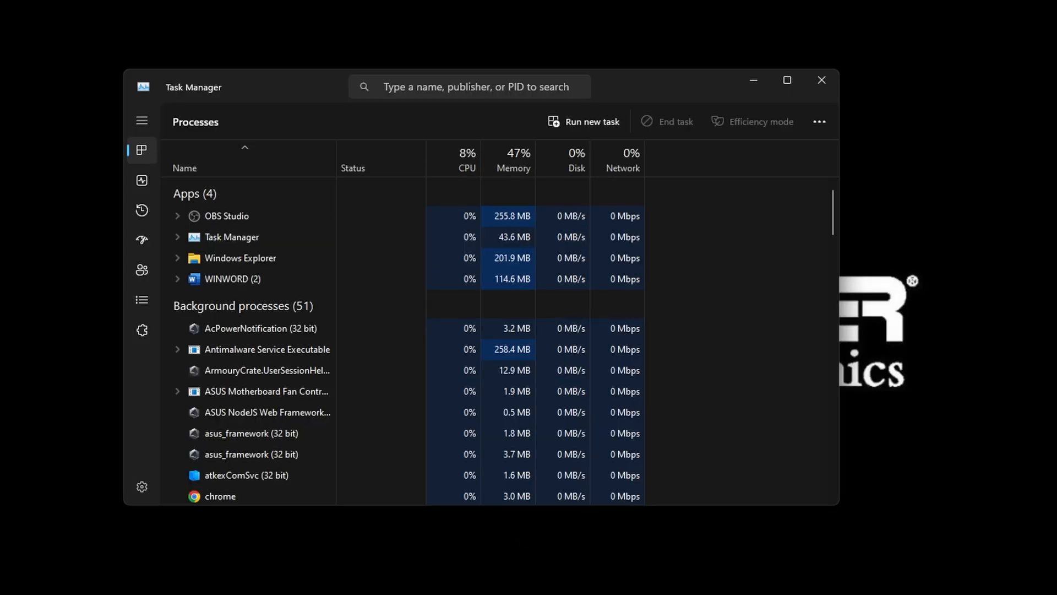
{"action": "mouse_move", "coordinate": [143, 239]}
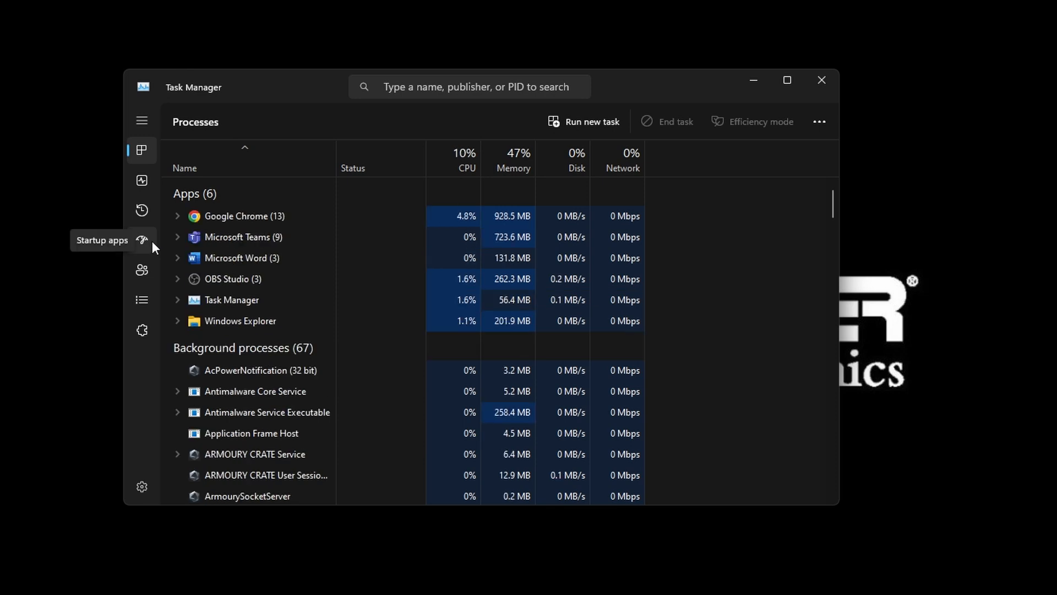
{"action": "left_click", "coordinate": [142, 239]}
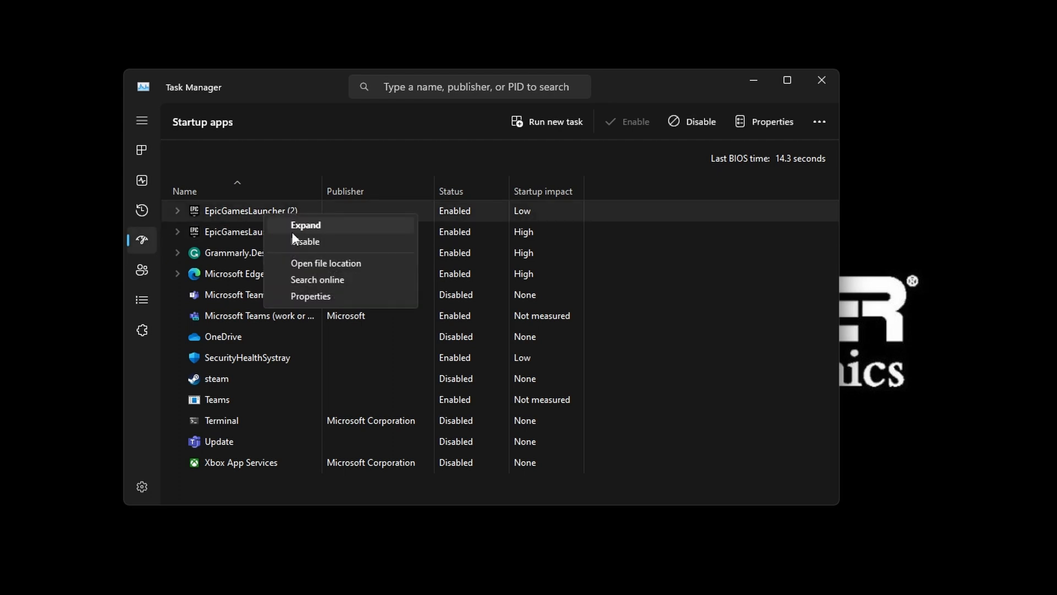
{"action": "left_click", "coordinate": [305, 242]}
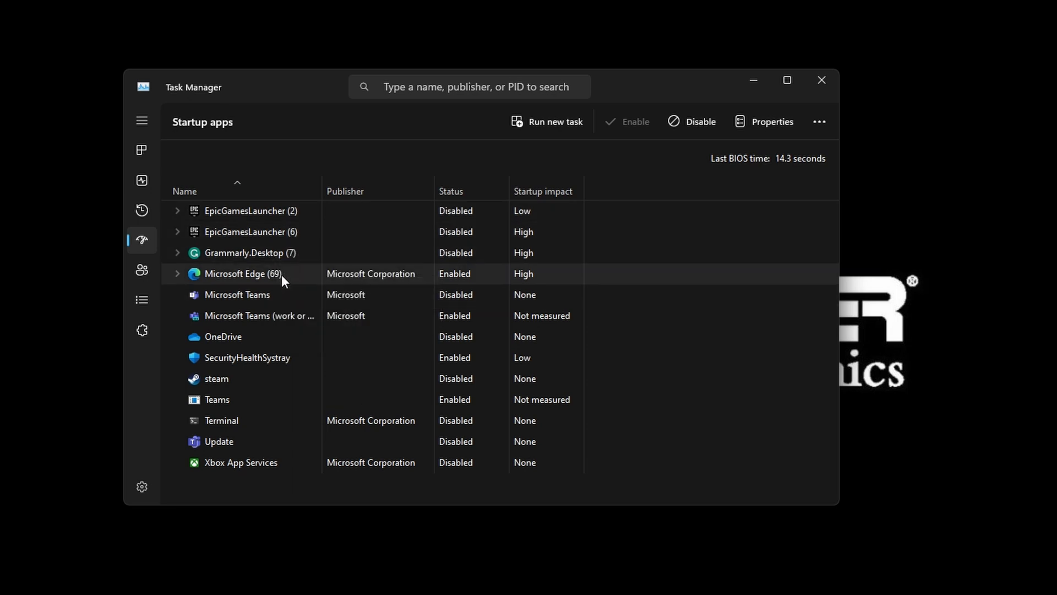
{"action": "left_click", "coordinate": [701, 121]}
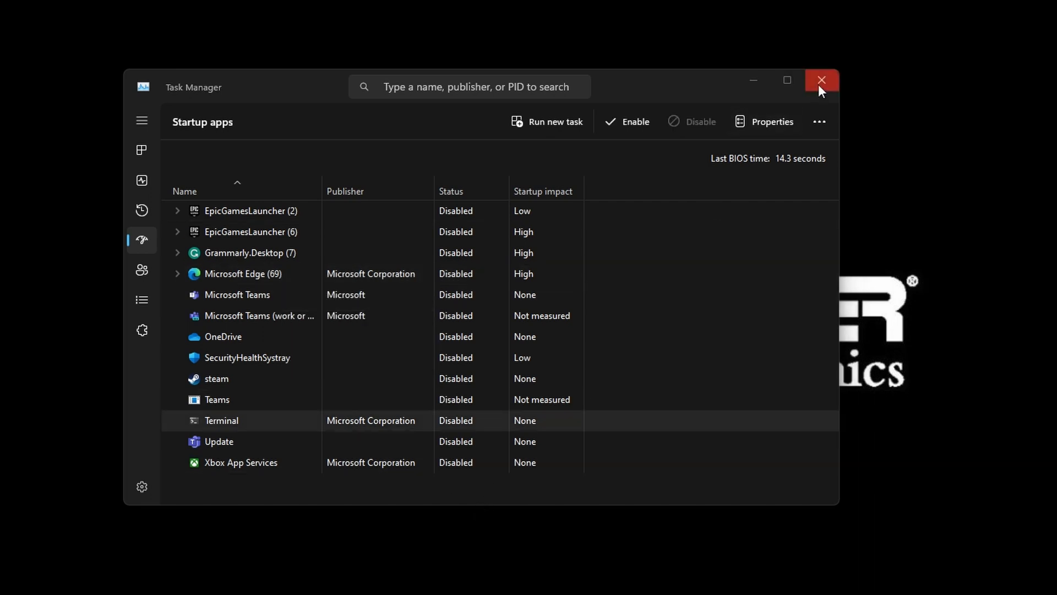
{"action": "left_click", "coordinate": [822, 80]}
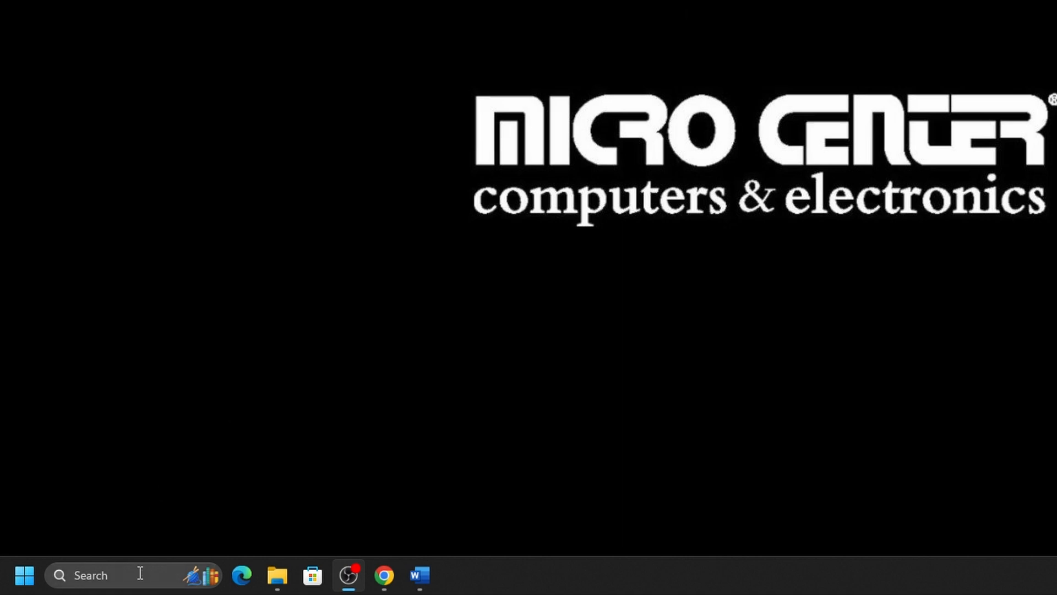
Step: Find msconfig in Windows Search and launch System Configuration
{"action": "type", "text": "msi"}
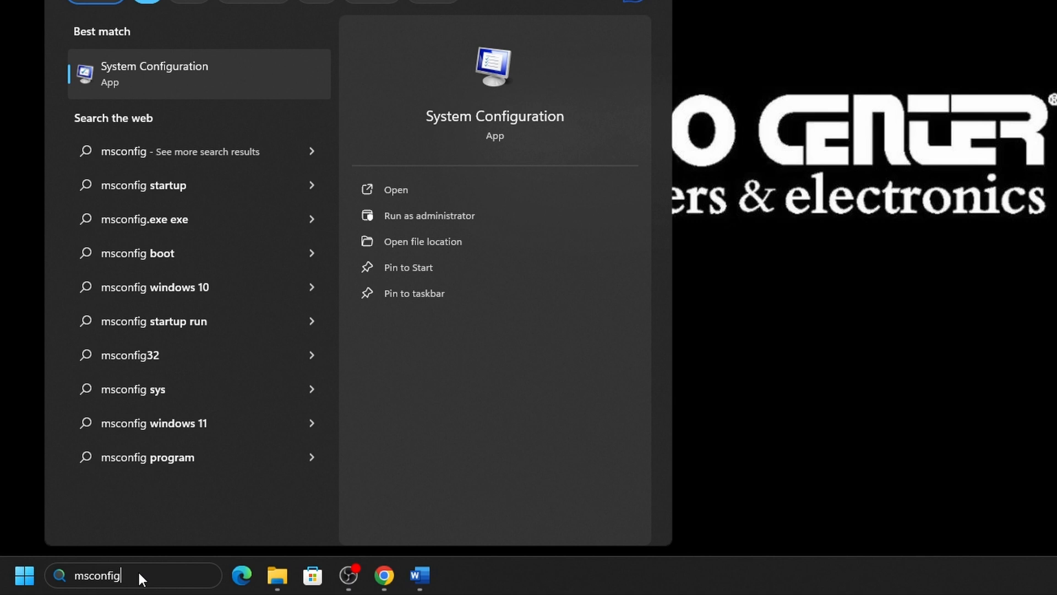
{"action": "left_click", "coordinate": [396, 189]}
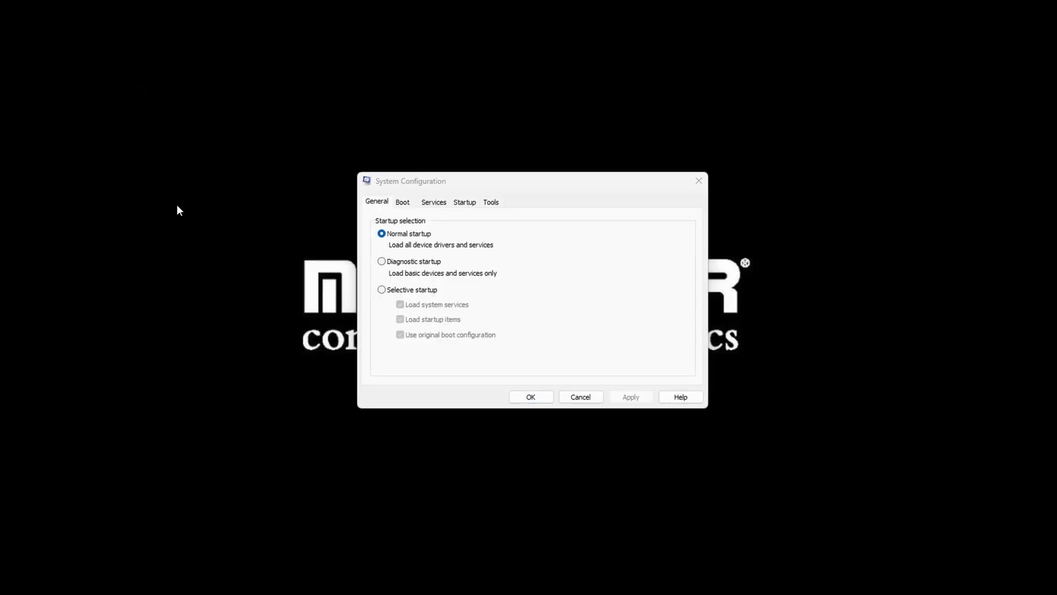
Step: Hide all Microsoft services so the Services list shows only non-Microsoft entries
{"action": "left_click", "coordinate": [434, 202]}
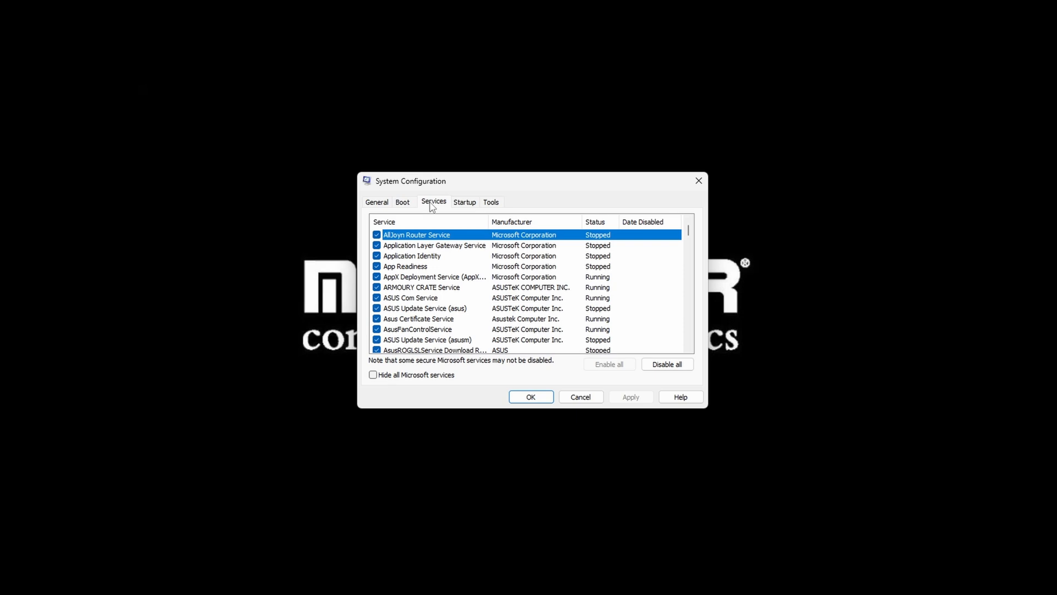
{"action": "mouse_move", "coordinate": [376, 383]}
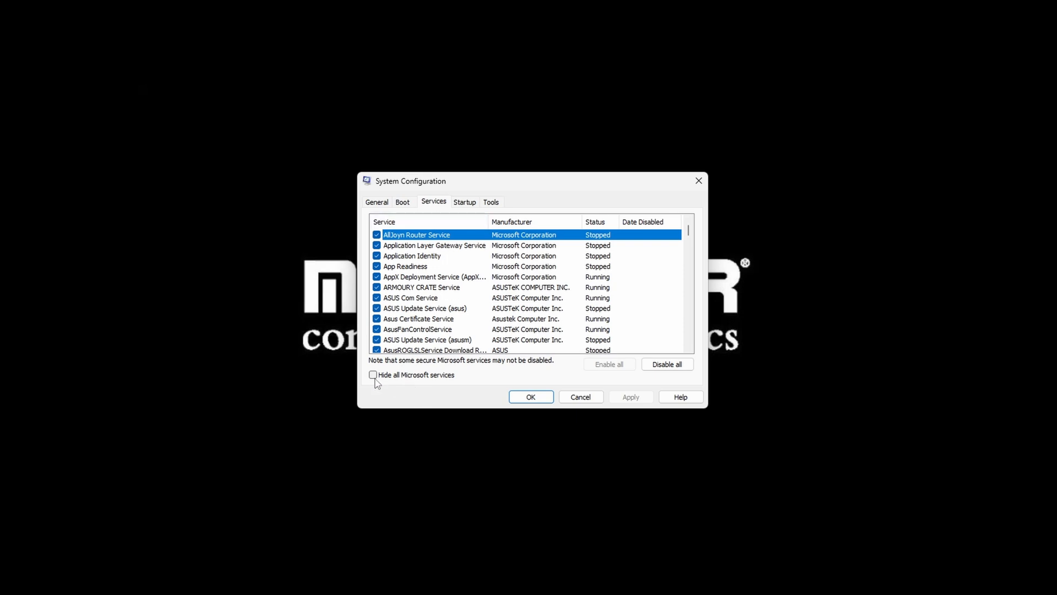
{"action": "left_click", "coordinate": [372, 374]}
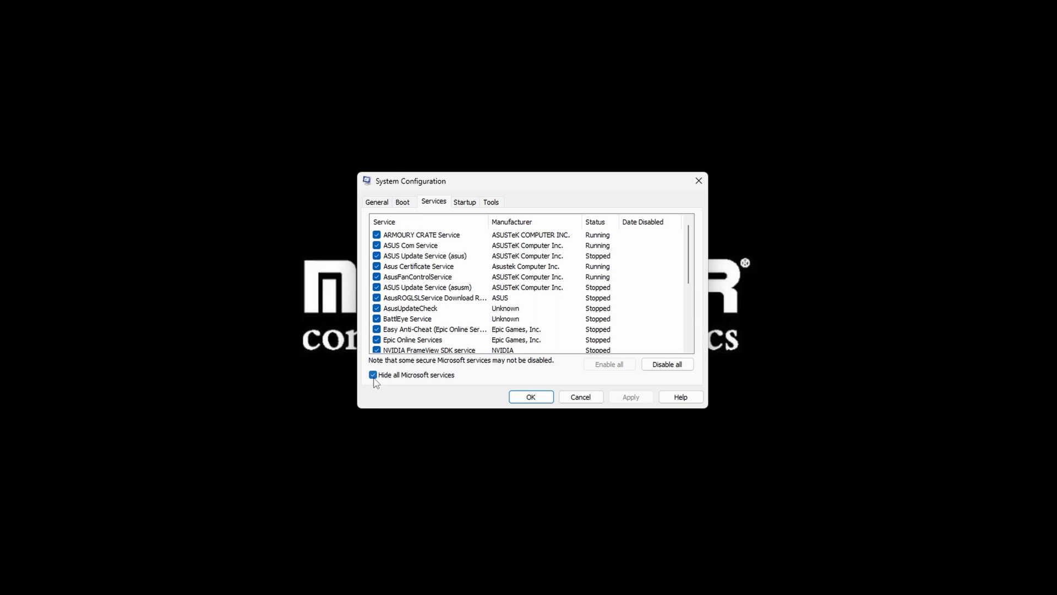
{"action": "mouse_move", "coordinate": [407, 382]}
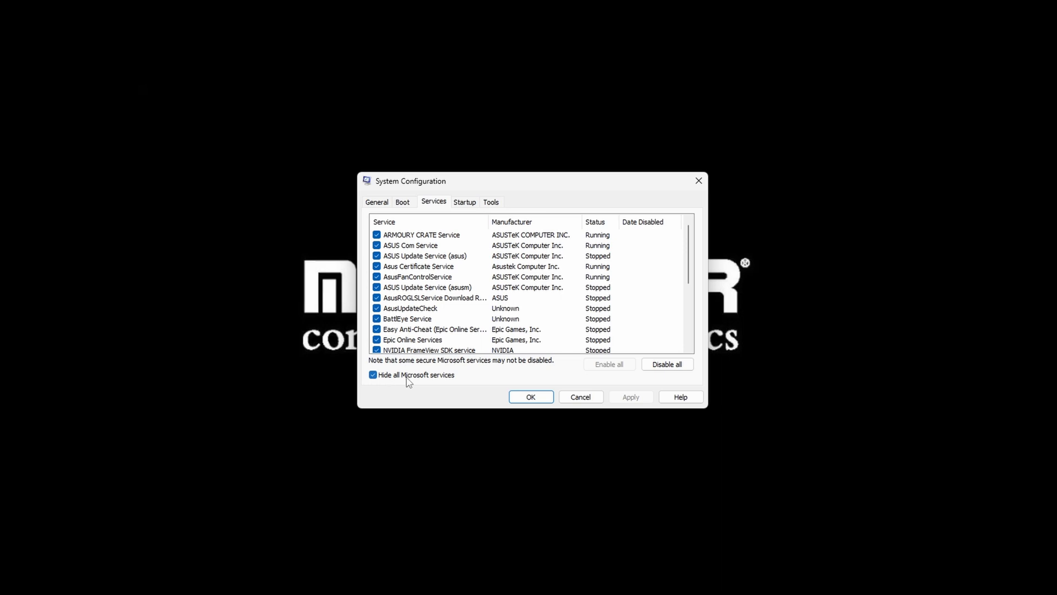
{"action": "left_click", "coordinate": [666, 365]}
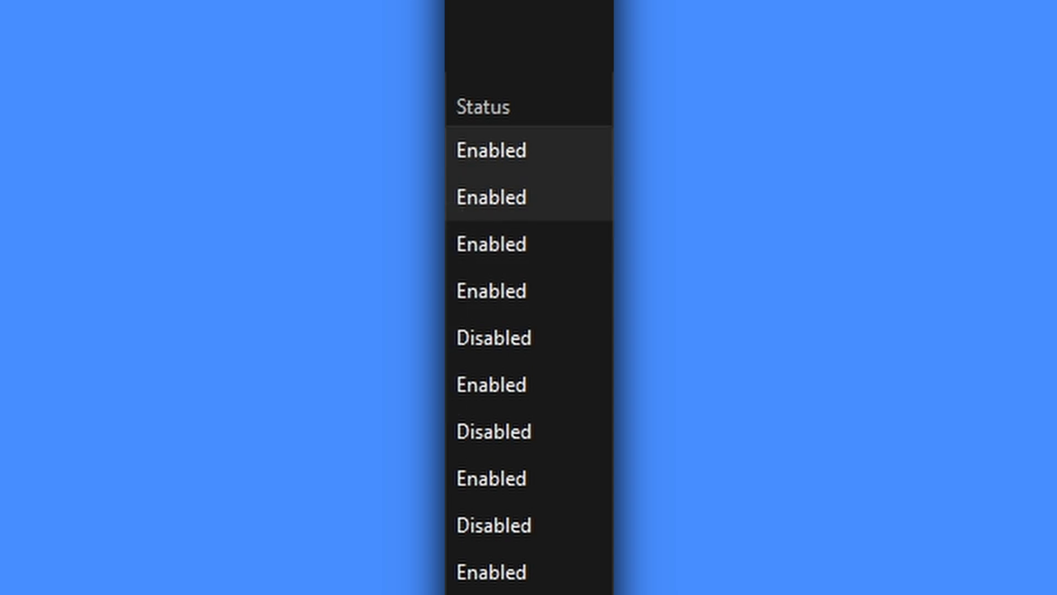
{"action": "mouse_move", "coordinate": [530, 151]}
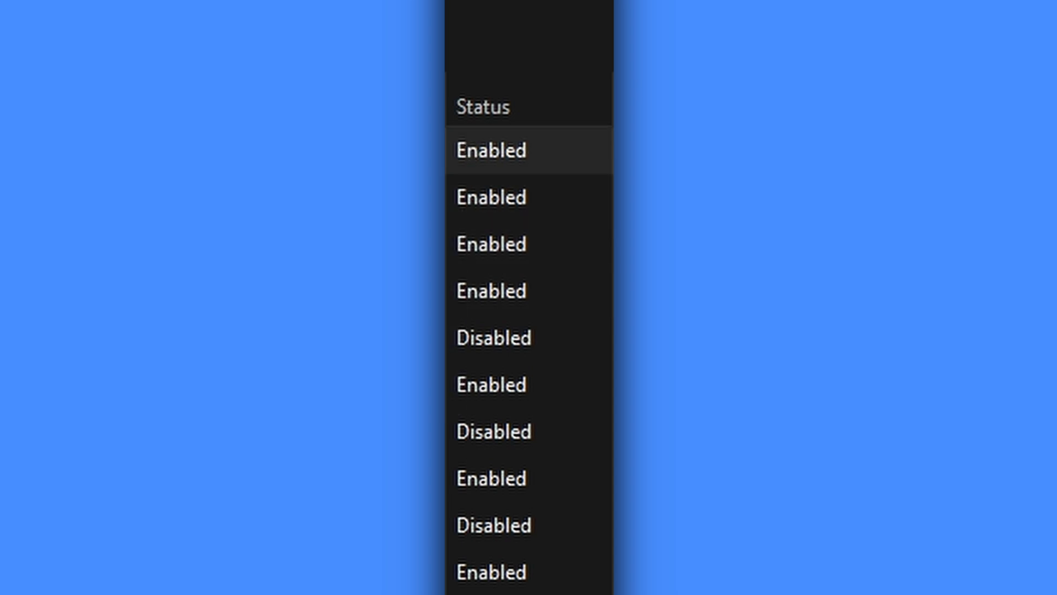